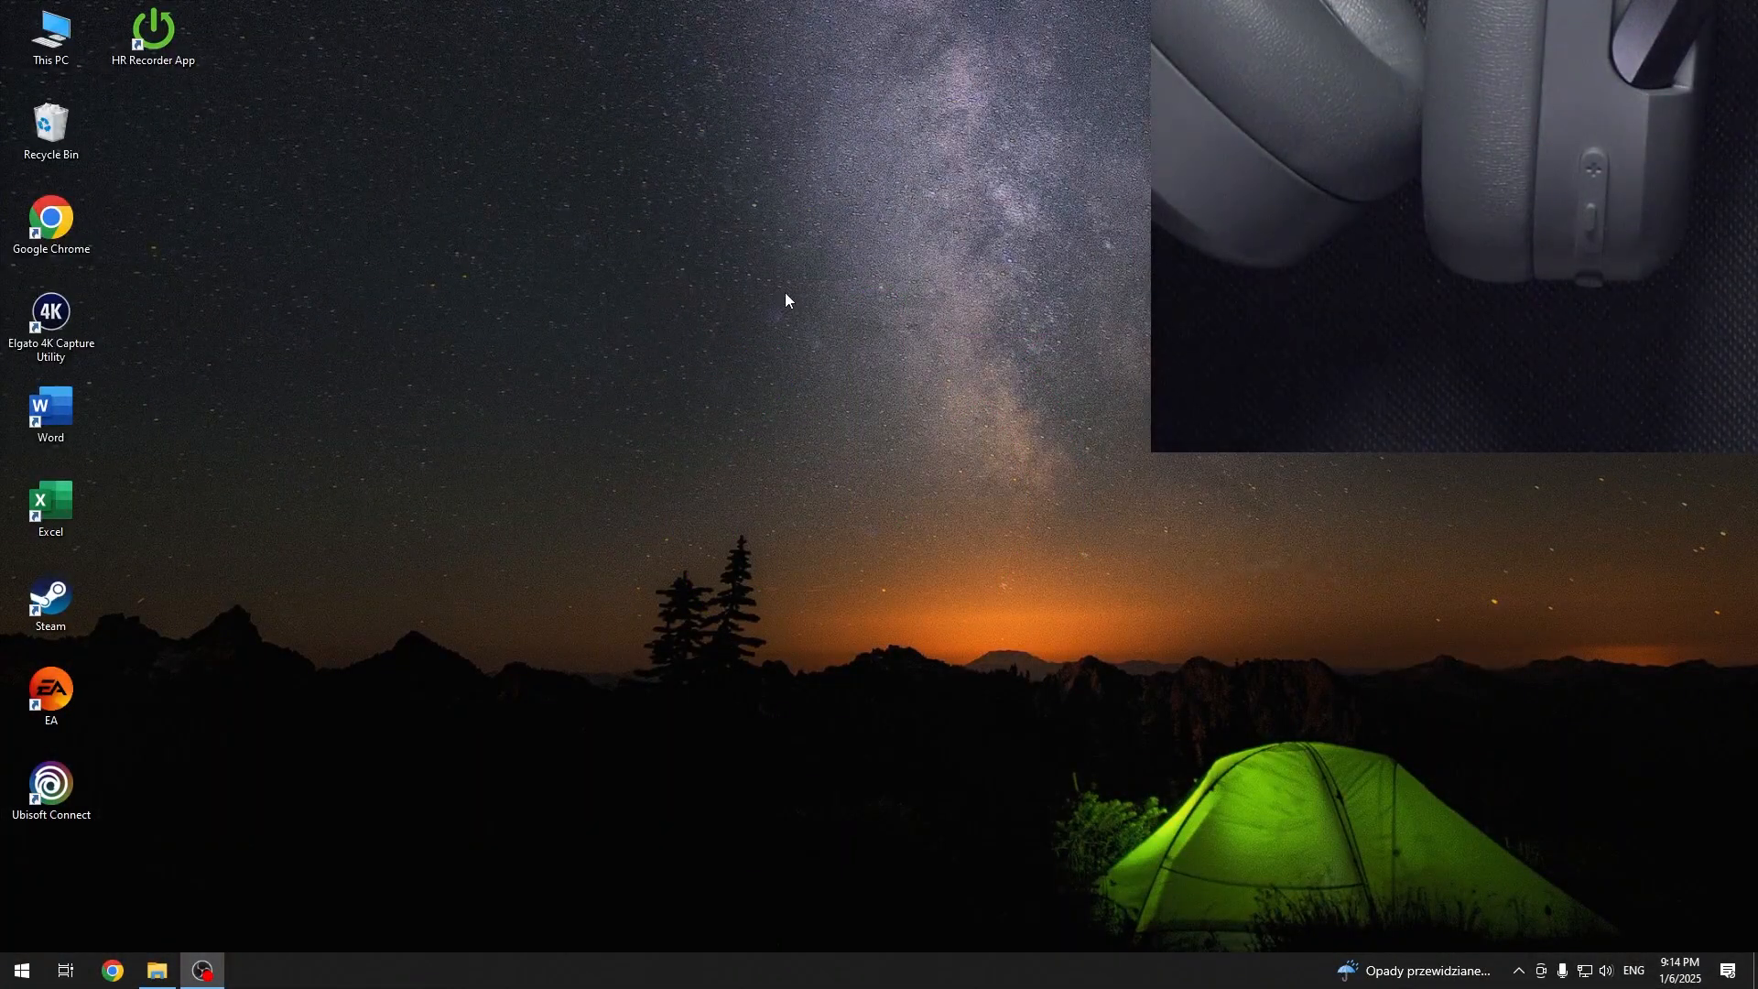
Step: Search 'bl' from Start so Bluetooth and other devices settings is the best match
{"action": "left_click", "coordinate": [20, 971]}
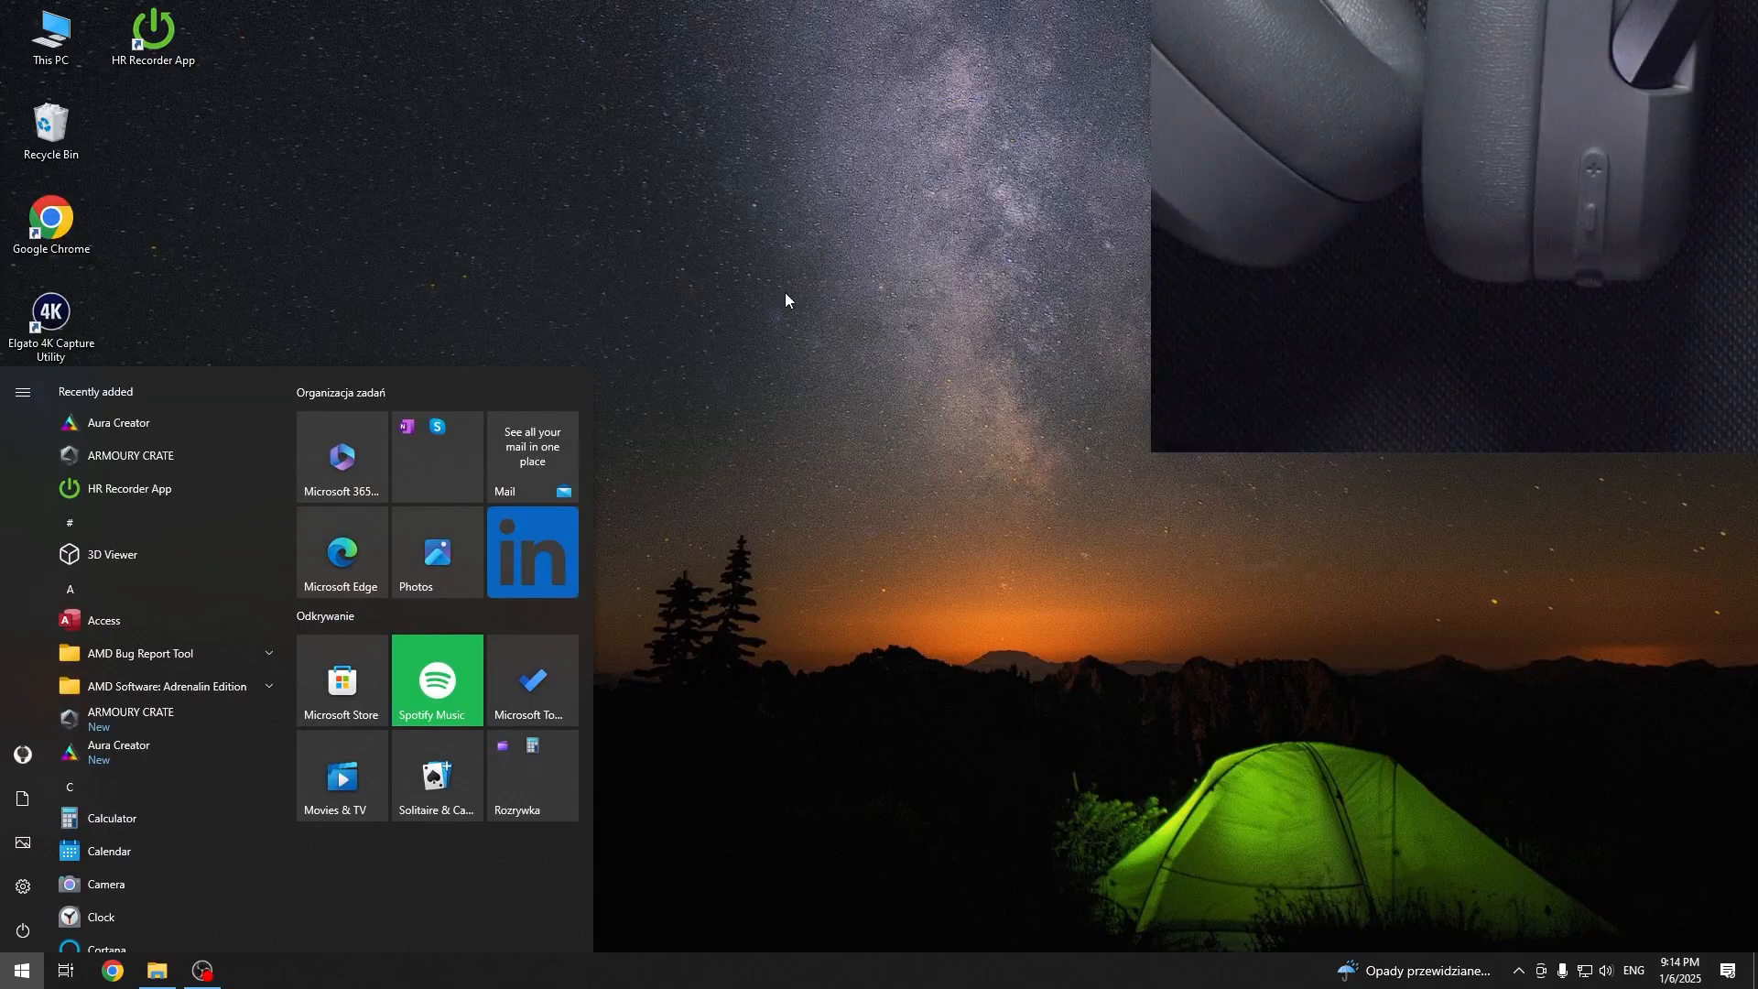
{"action": "type", "text": "bl"}
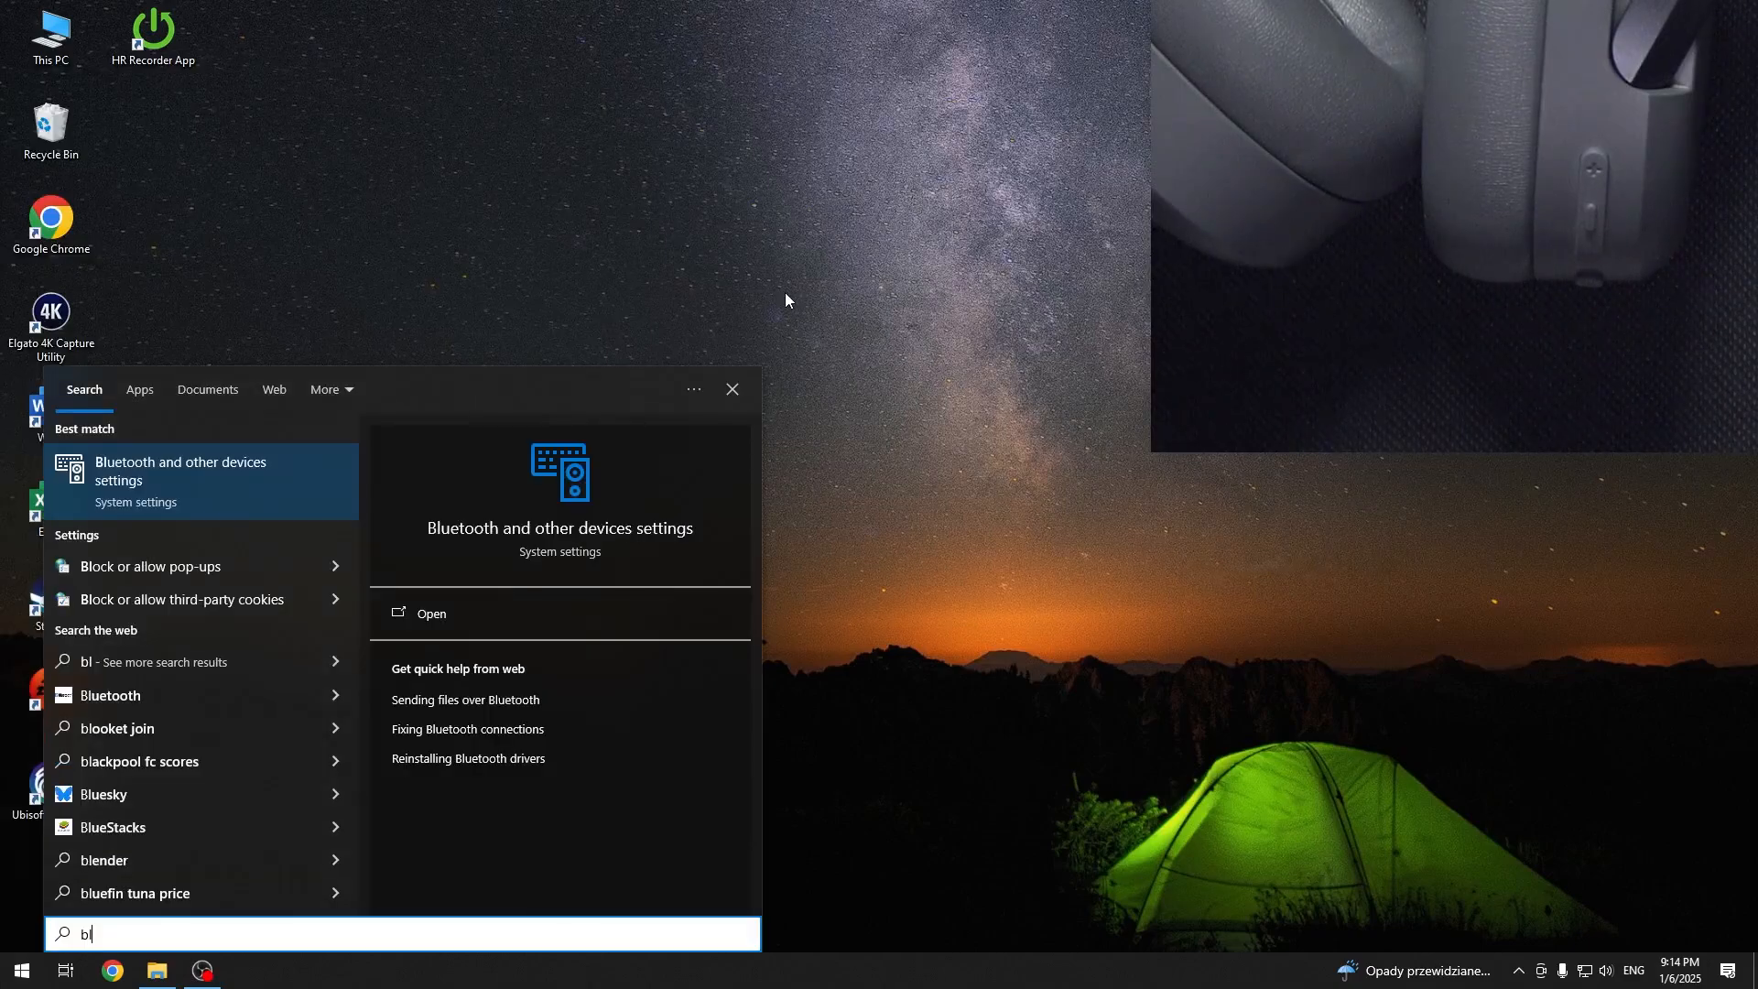
Step: From Bluetooth & other devices, add a Bluetooth device and pair the EDIFIER W830NB headphones
{"action": "left_click", "coordinate": [430, 614]}
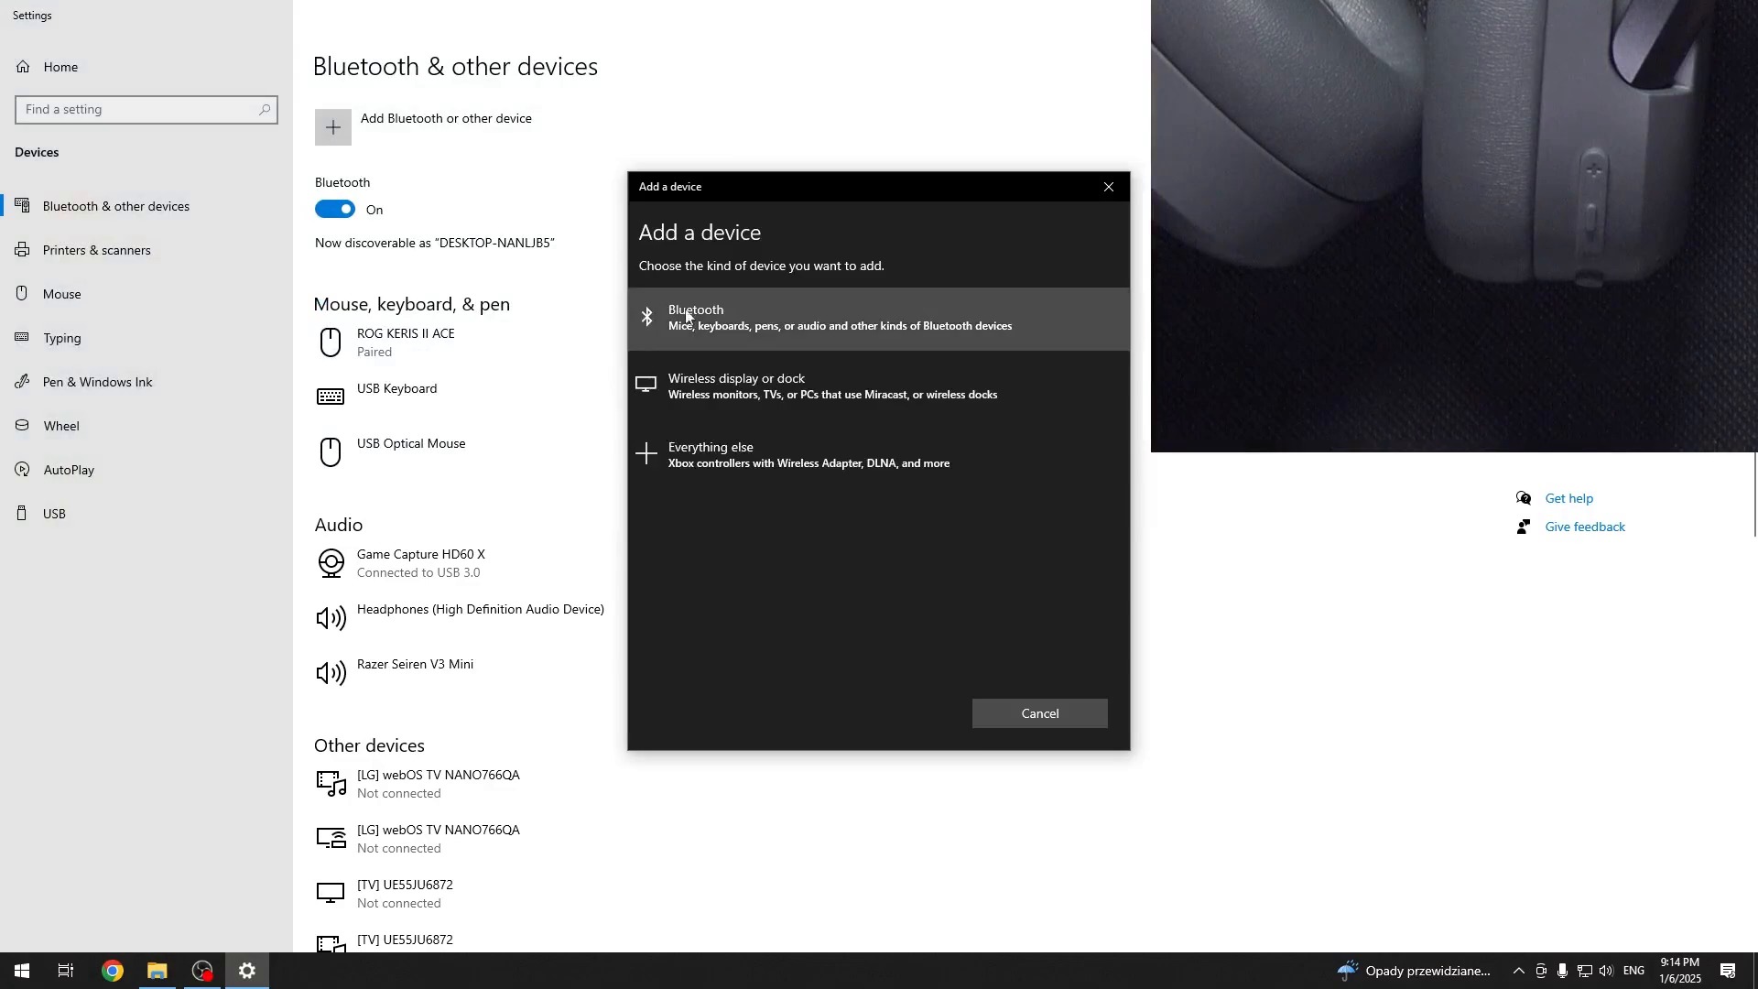
{"action": "left_click", "coordinate": [835, 317]}
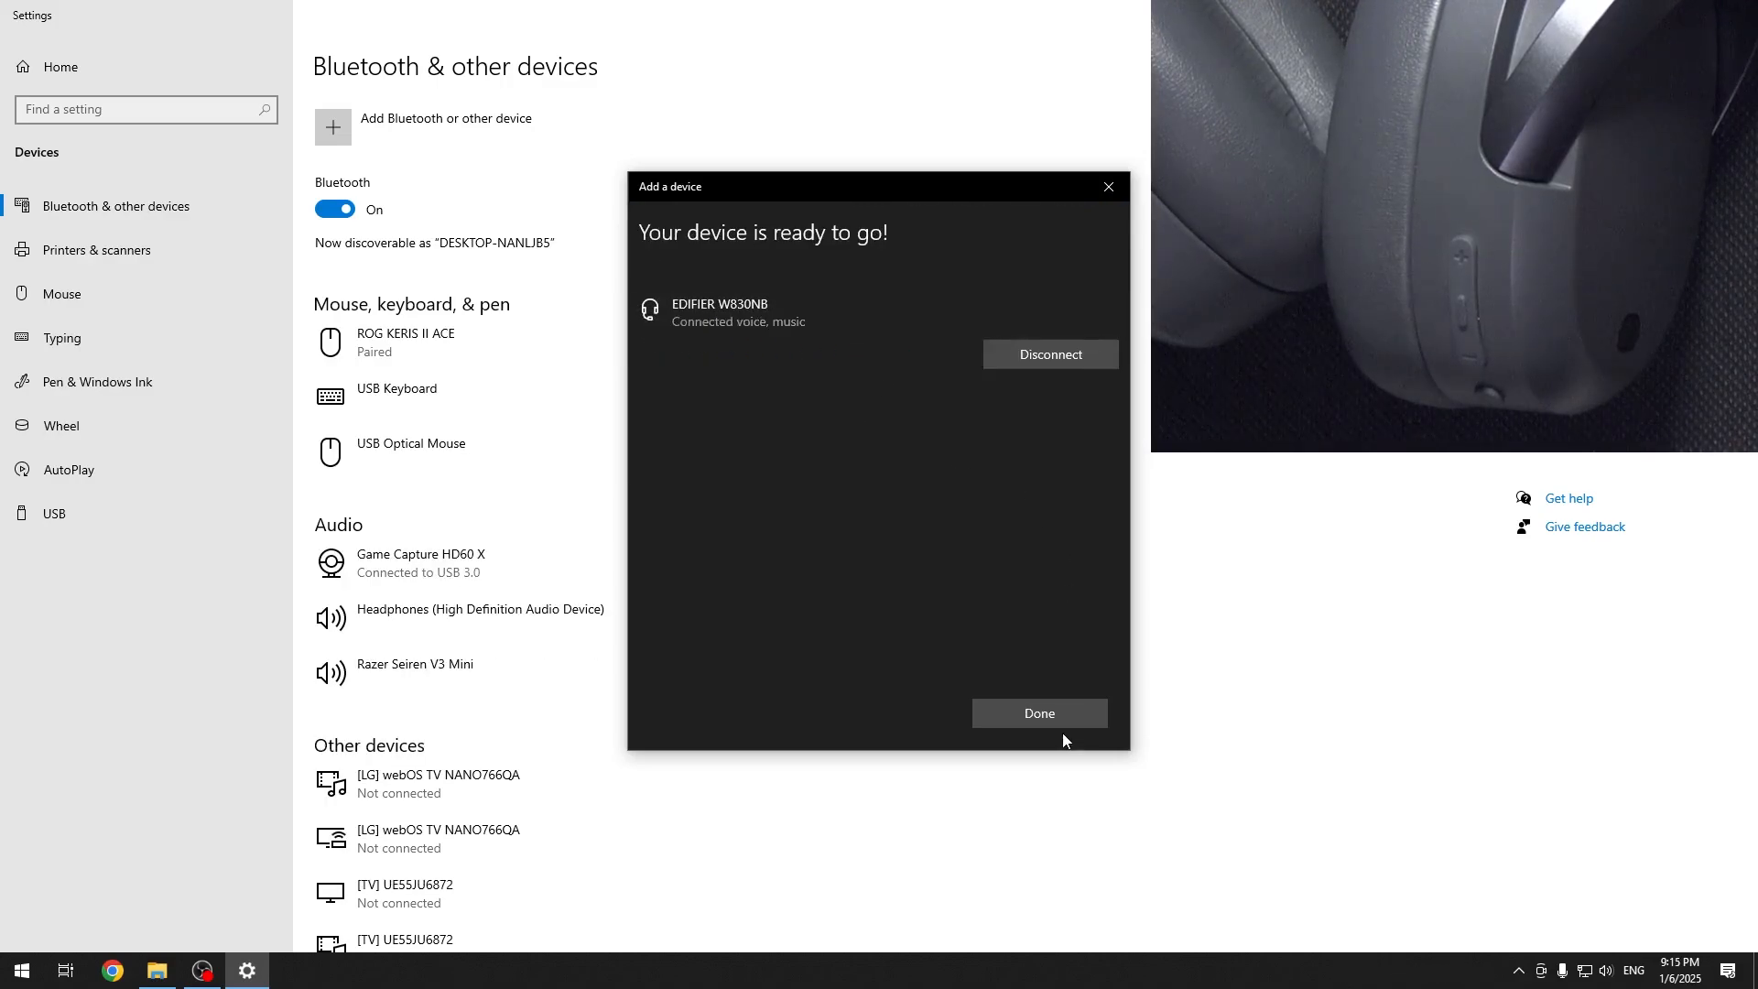
Step: Dismiss the pairing confirmation with Done, returning to the Bluetooth & other devices page
{"action": "left_click", "coordinate": [1036, 712]}
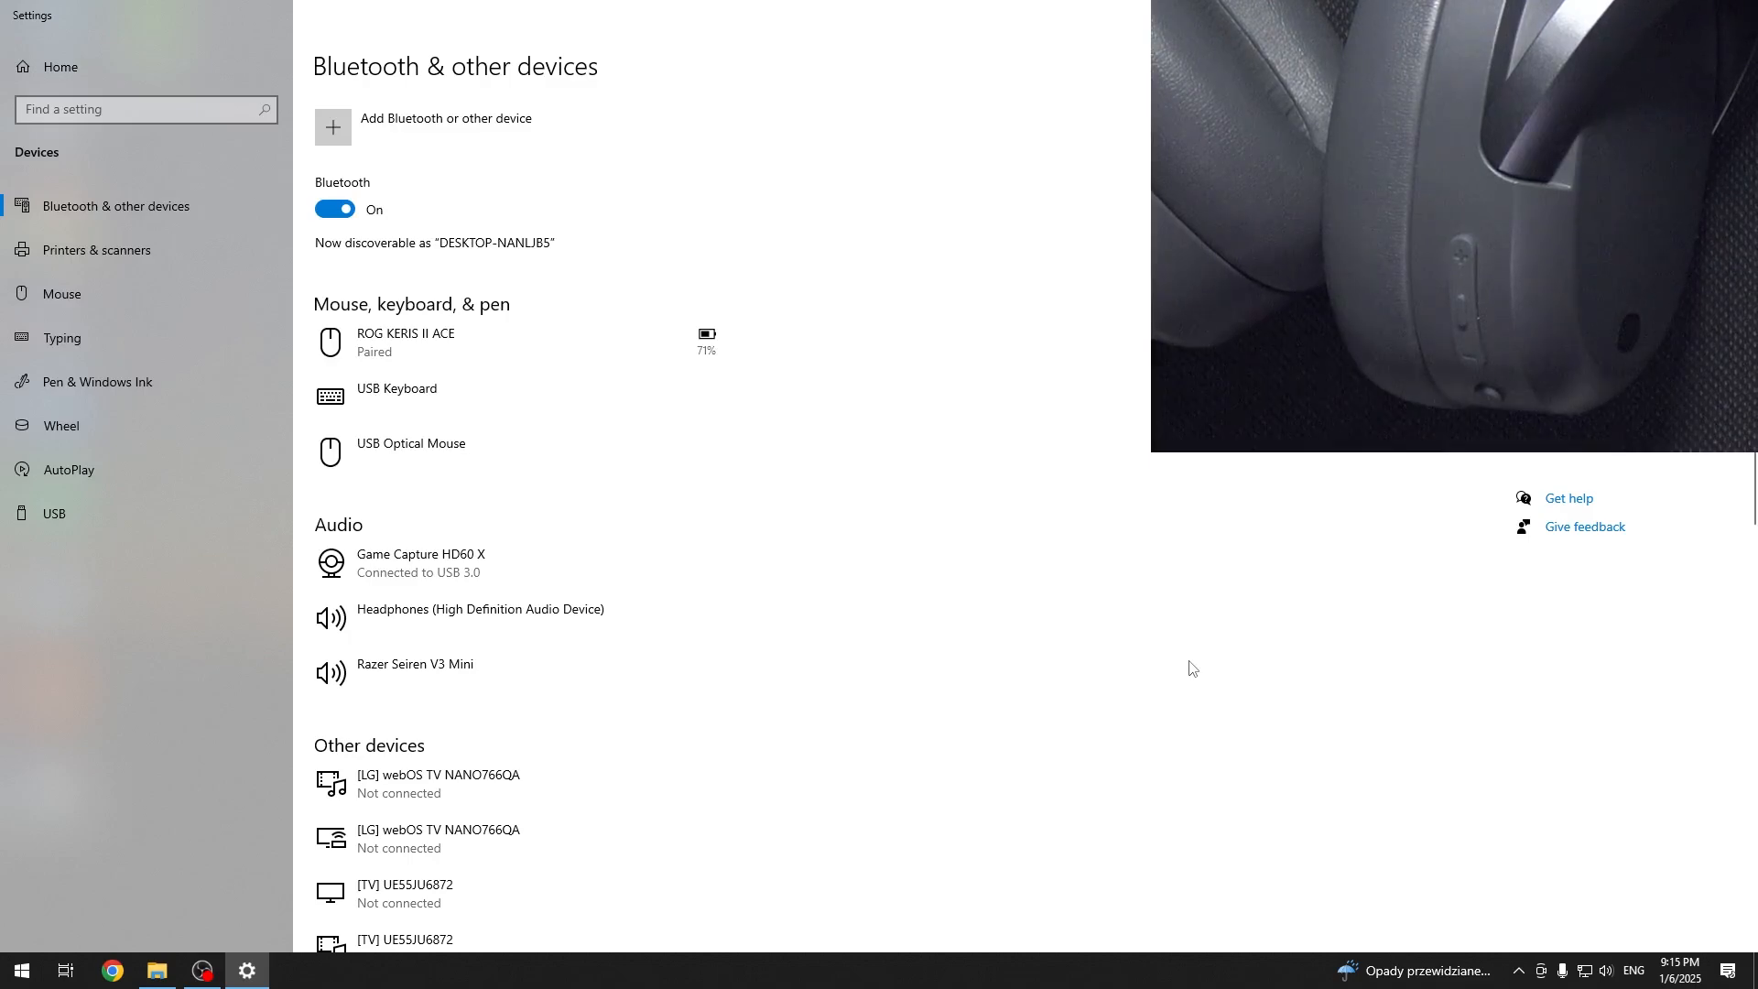
{"action": "mouse_move", "coordinate": [153, 573]}
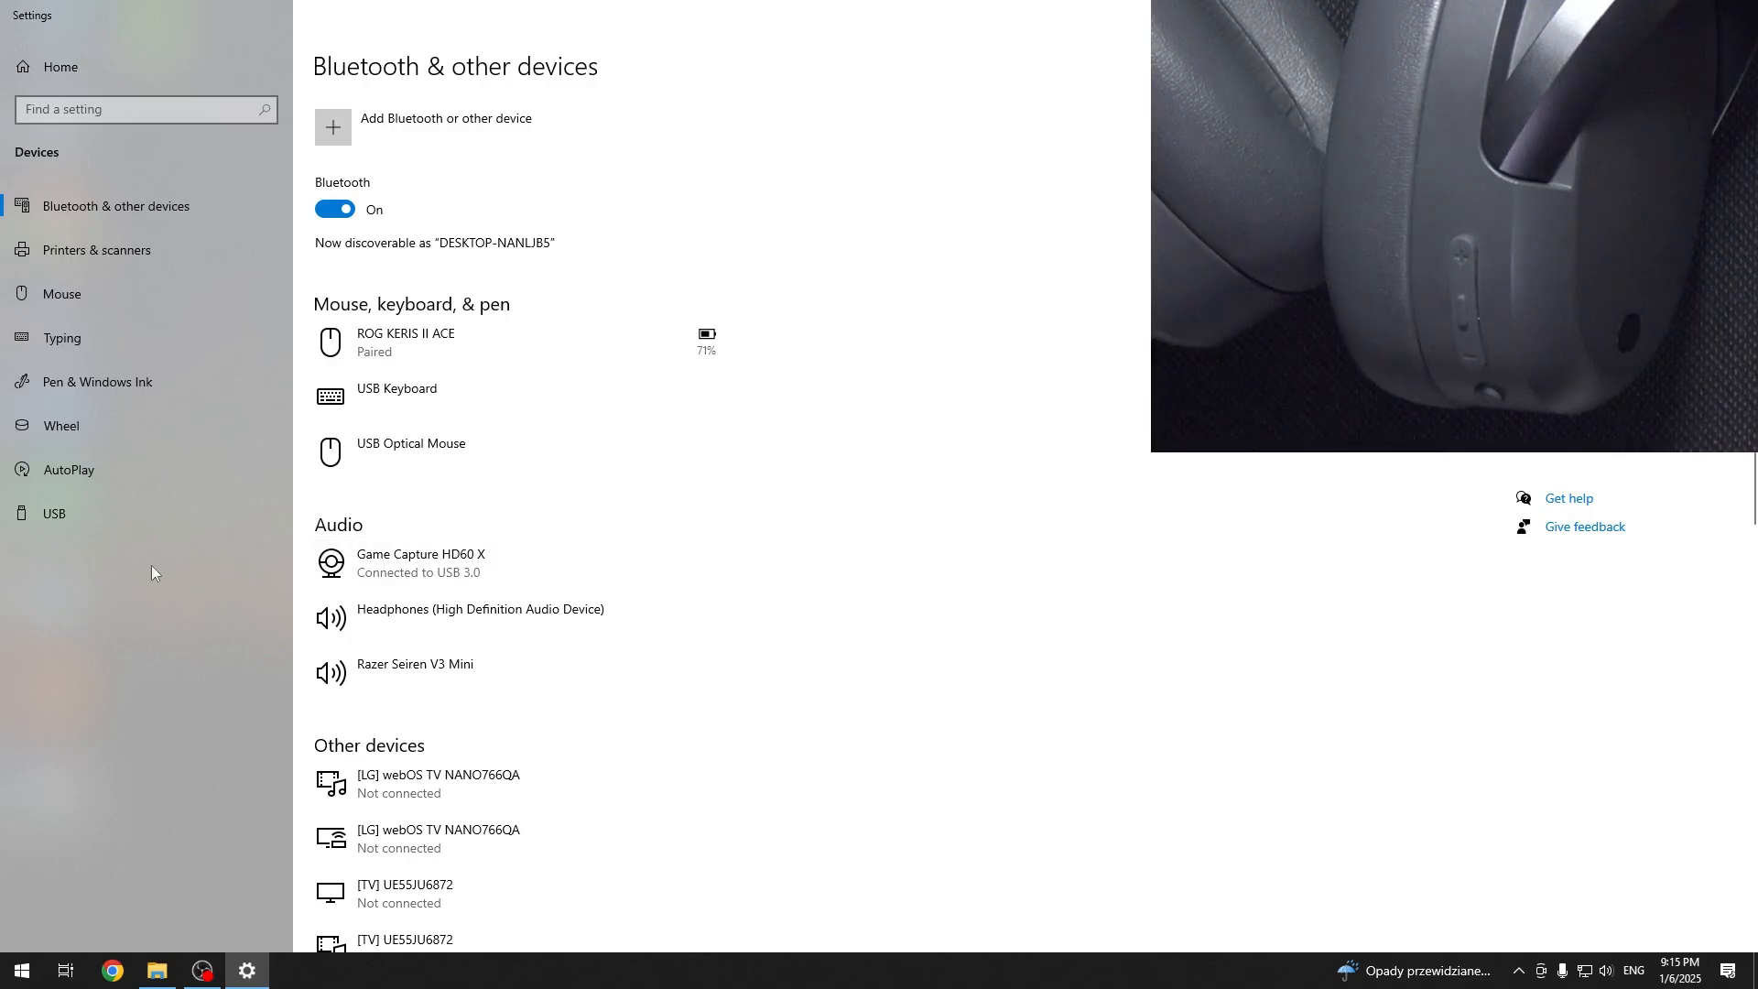